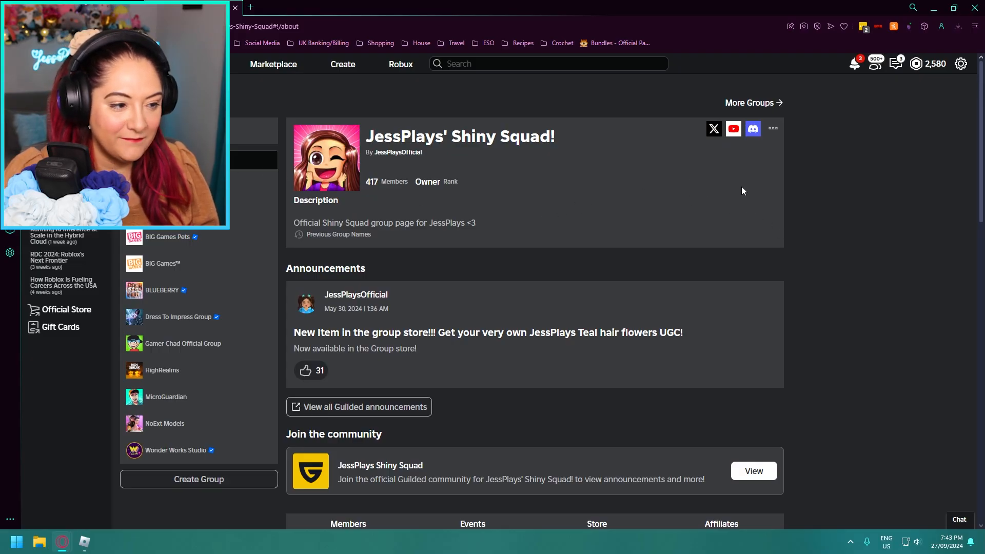
mouse_move(676, 232)
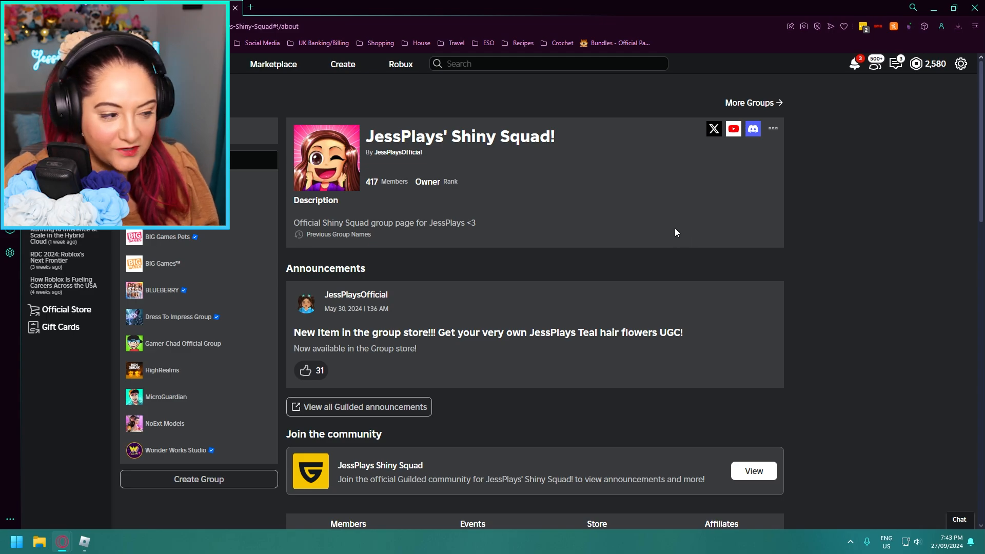
mouse_move(162, 289)
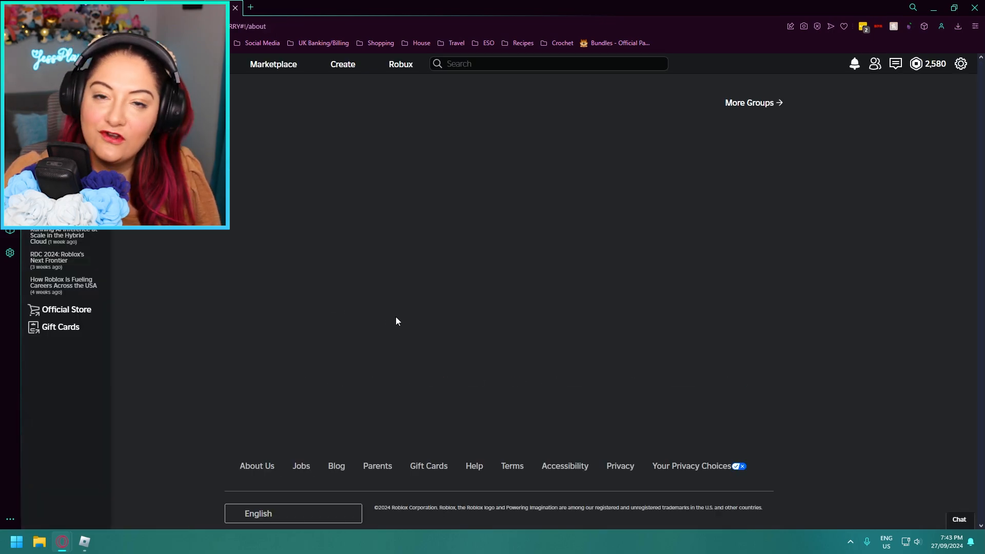
Open the BLUEBERRY group page and scroll down to its new side-slit dresses and heels announcement
click(162, 289)
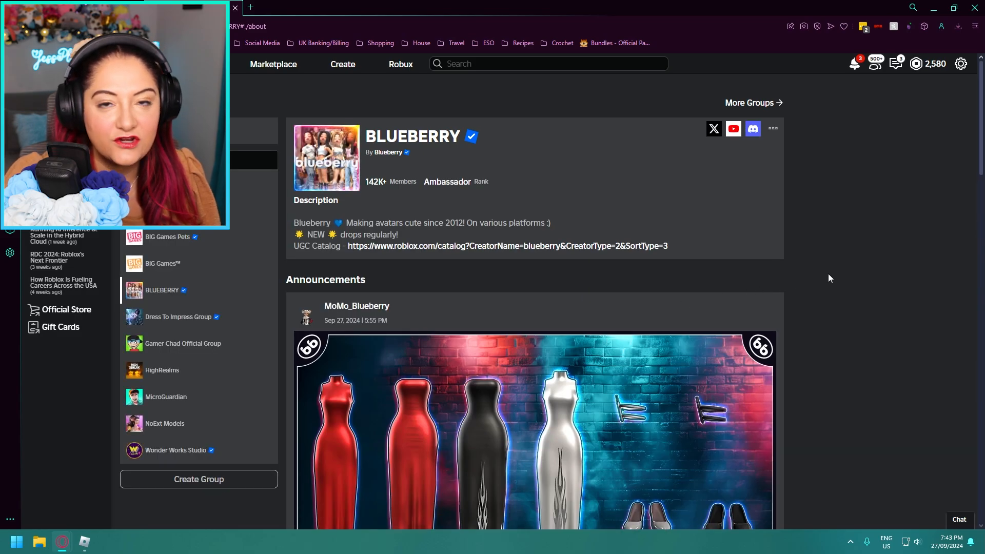
scroll(down, 3)
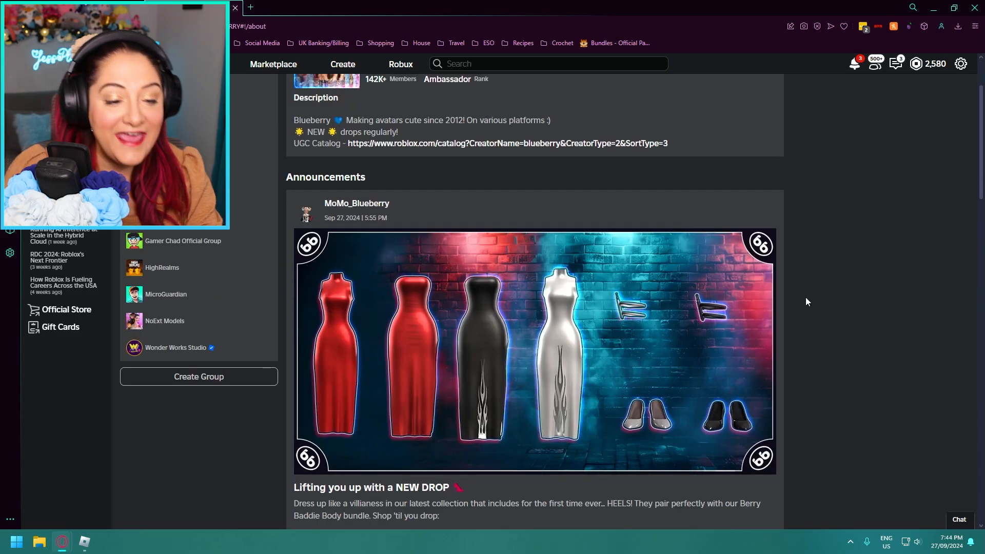
scroll(down, 3)
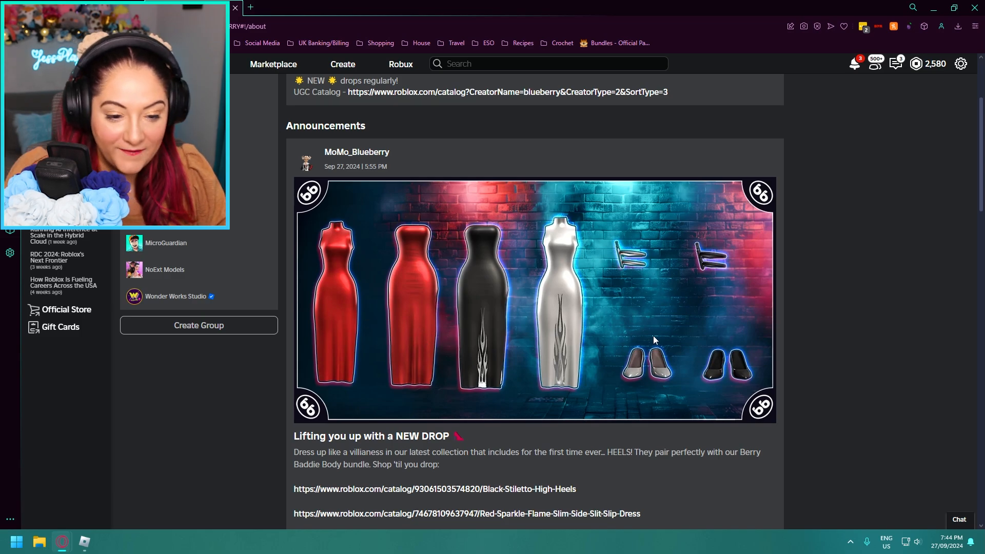
scroll(down, 3)
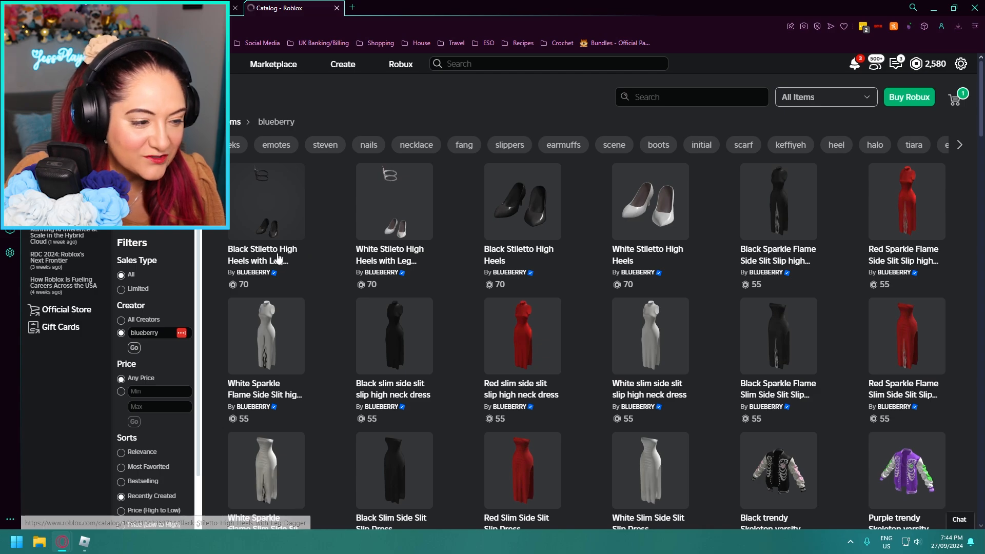
Follow the announcement's catalog link and browse creator blueberry's stiletto heels and side-slit slip dresses
click(265, 201)
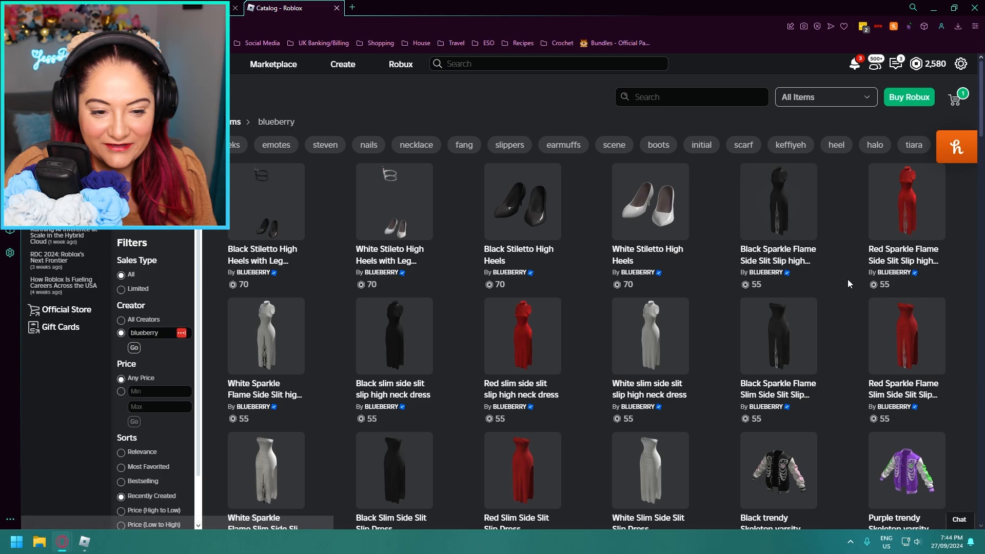
mouse_move(823, 257)
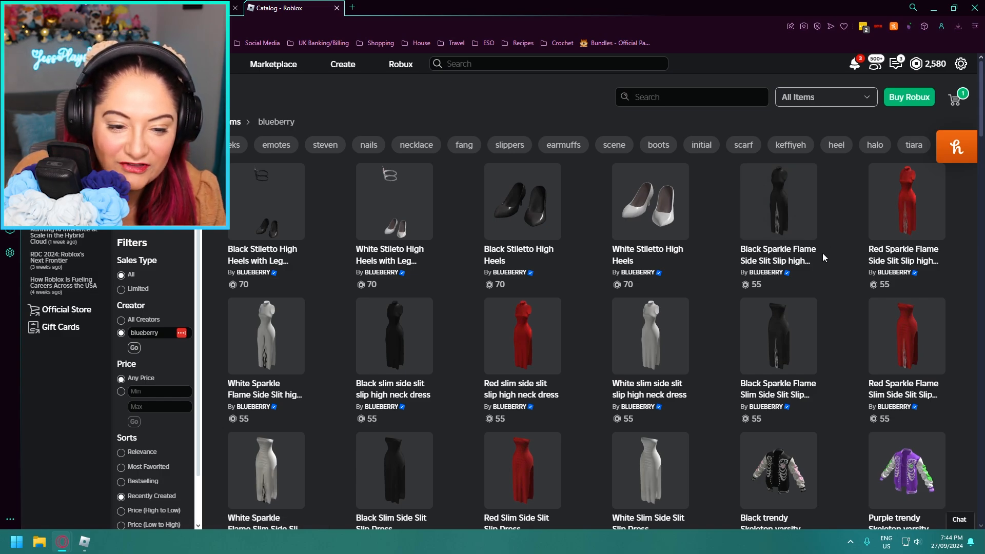
mouse_move(811, 263)
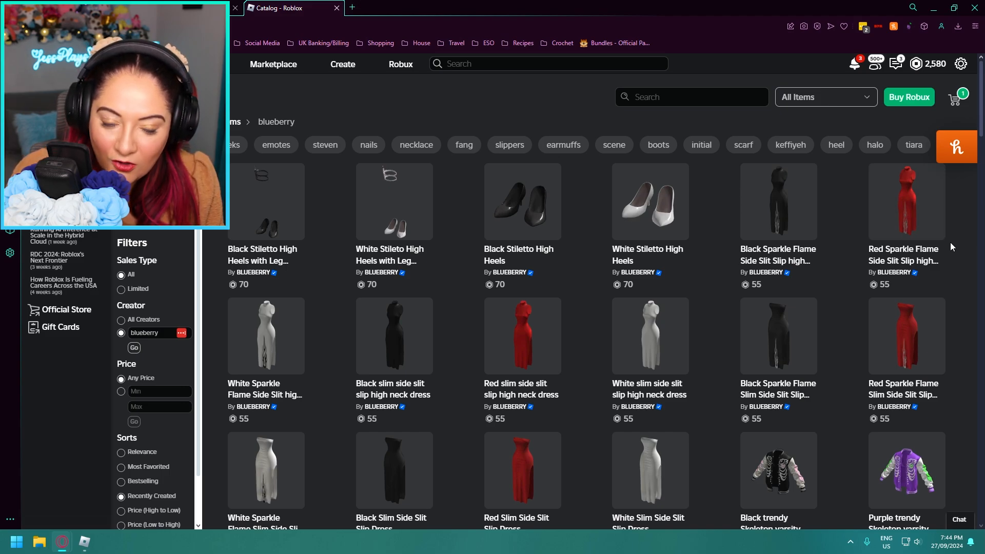
mouse_move(910, 260)
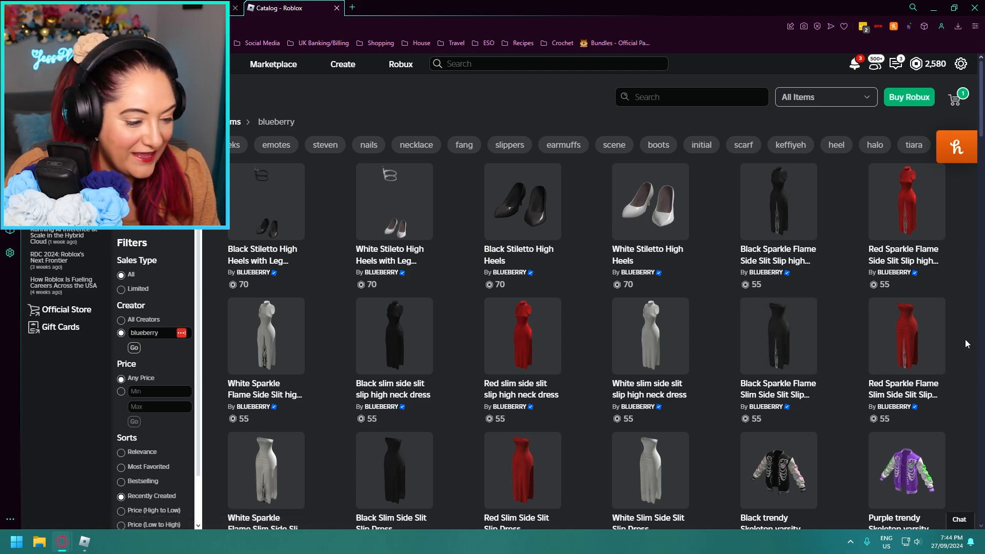
scroll(down, 3)
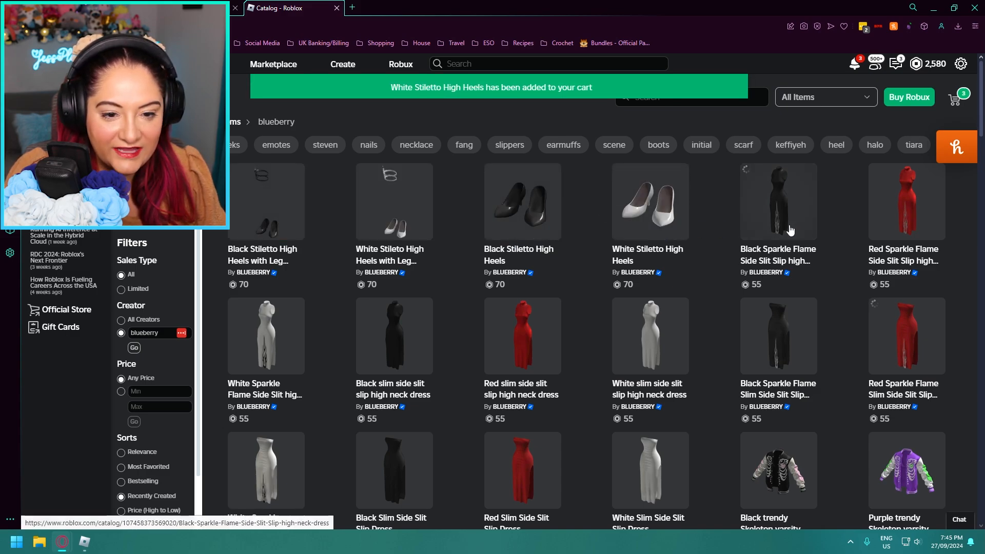
Add the black sparkle flame side-slit dress and the white slim high neck side-slit dress to the cart
click(394, 336)
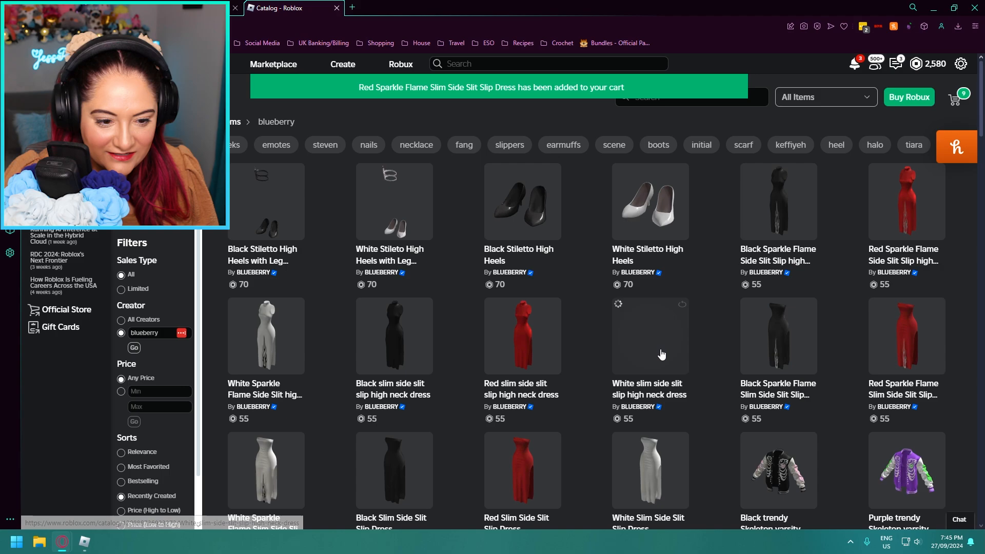
click(954, 97)
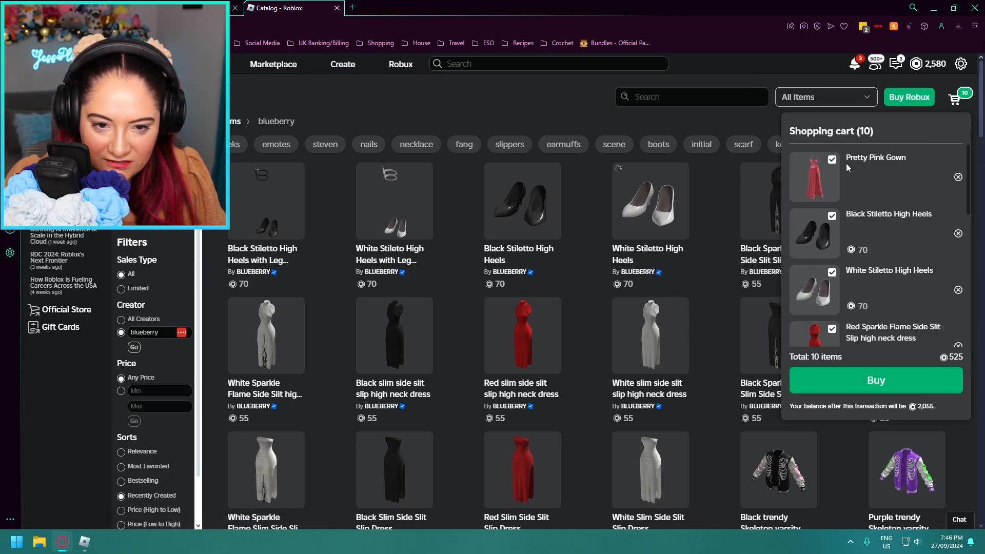
Remove the Pretty Pink Gown from the cart and buy the ten remaining items
click(957, 176)
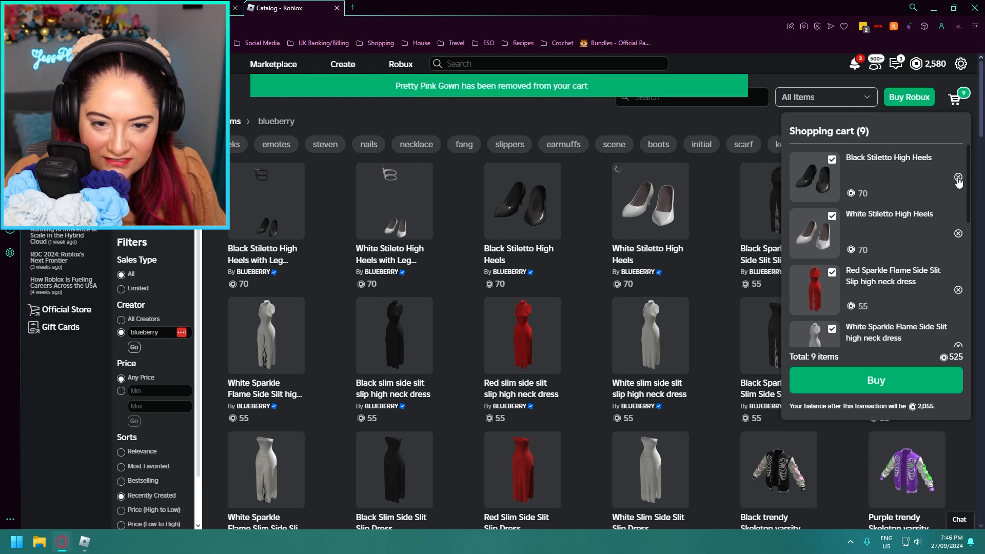
click(875, 380)
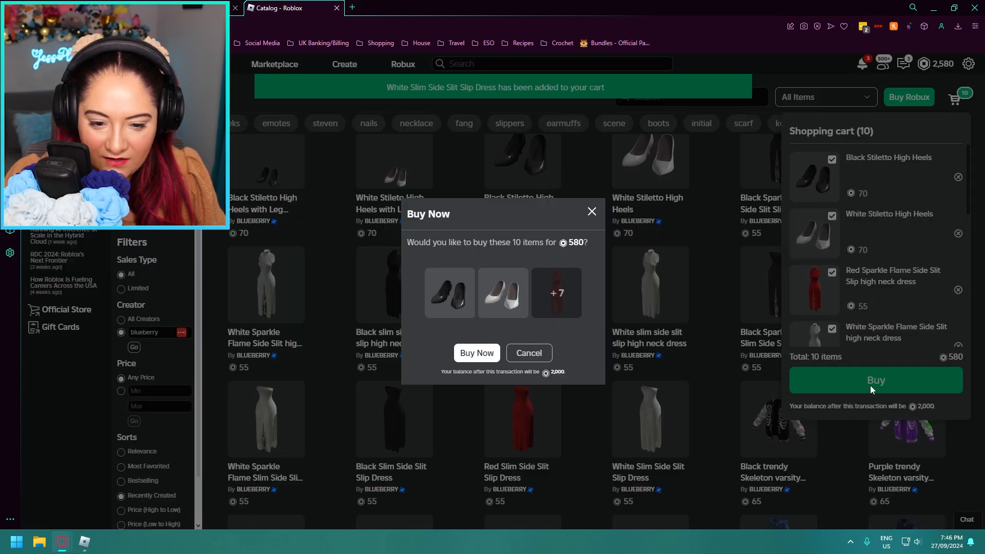
click(476, 352)
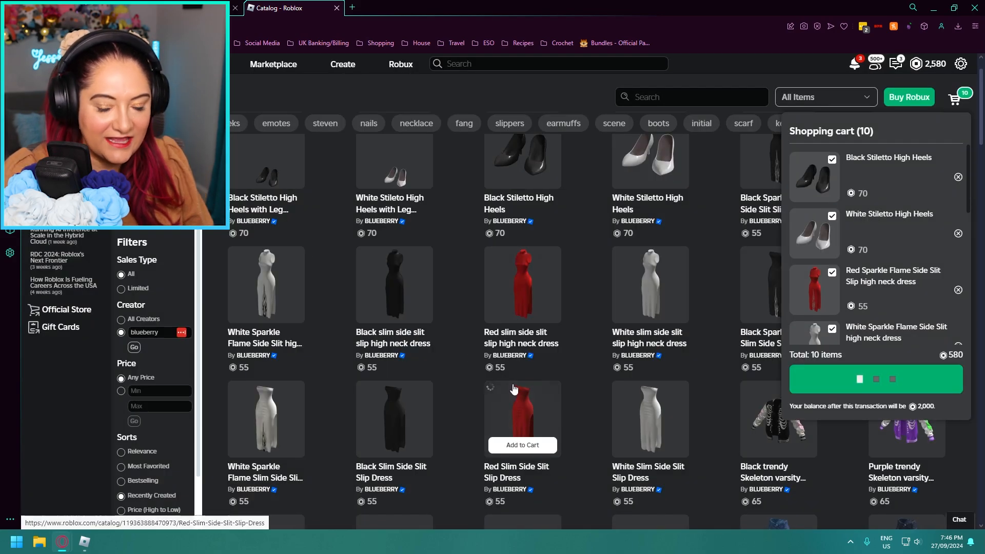
Add the Red Slim Side Slit Slip Dress and complete a second purchase
click(874, 378)
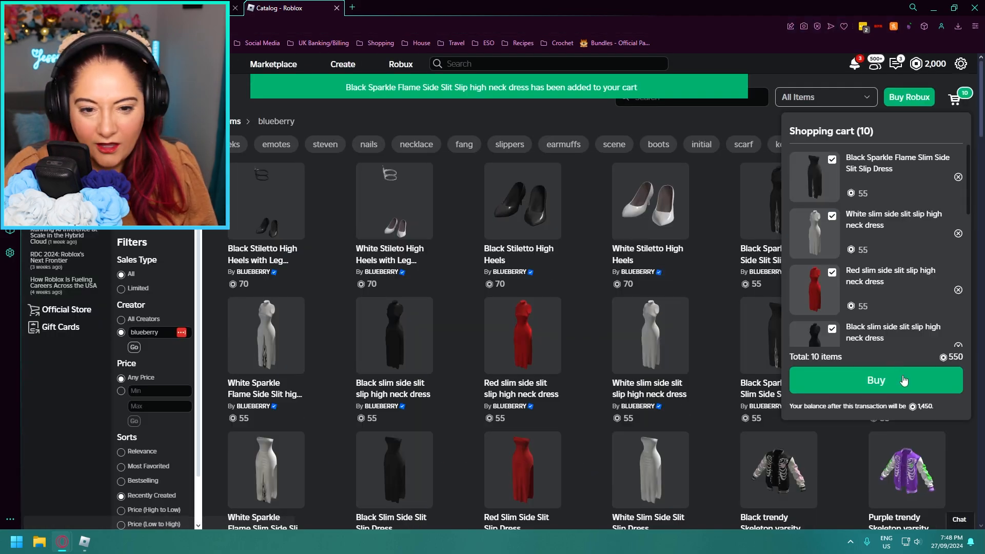
click(875, 379)
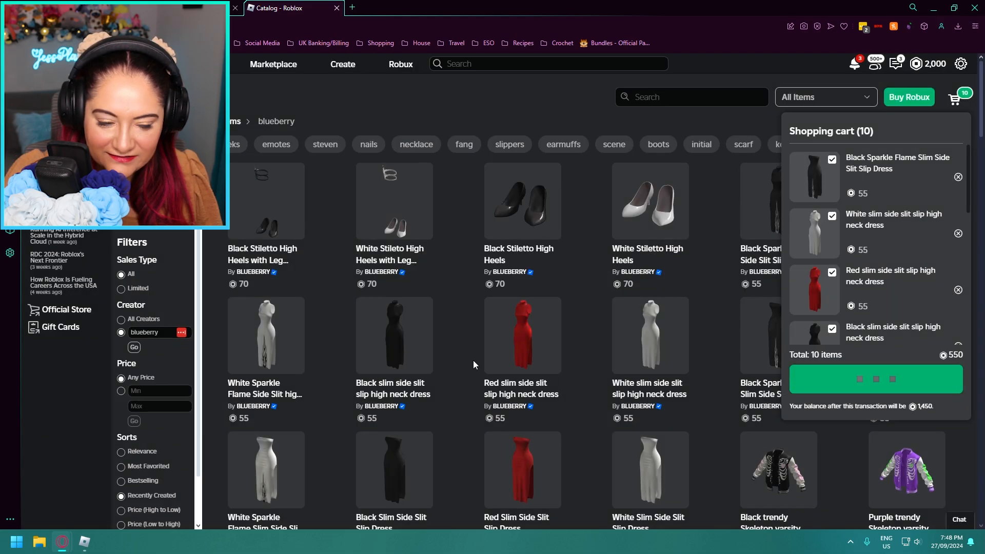
click(874, 378)
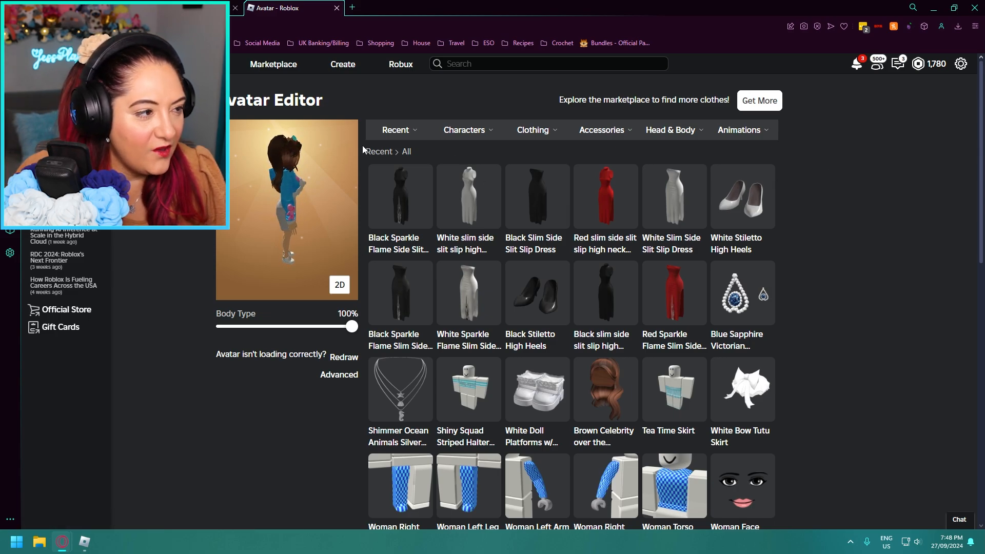
Go to Avatar in the left sidebar to see the recently bought Blueberry items
click(16, 540)
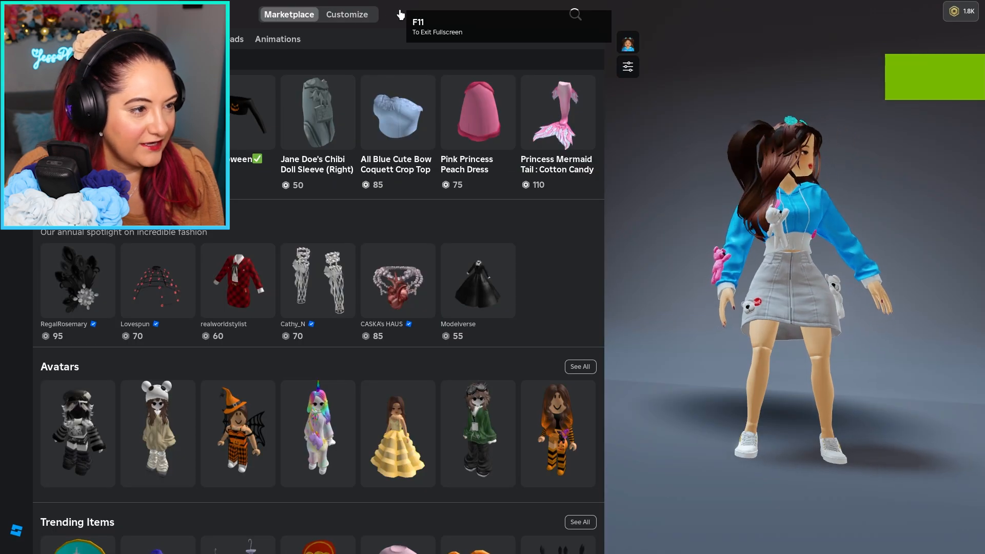
In the customize view, take the grey skirt and blue hoodie off the avatar
click(347, 14)
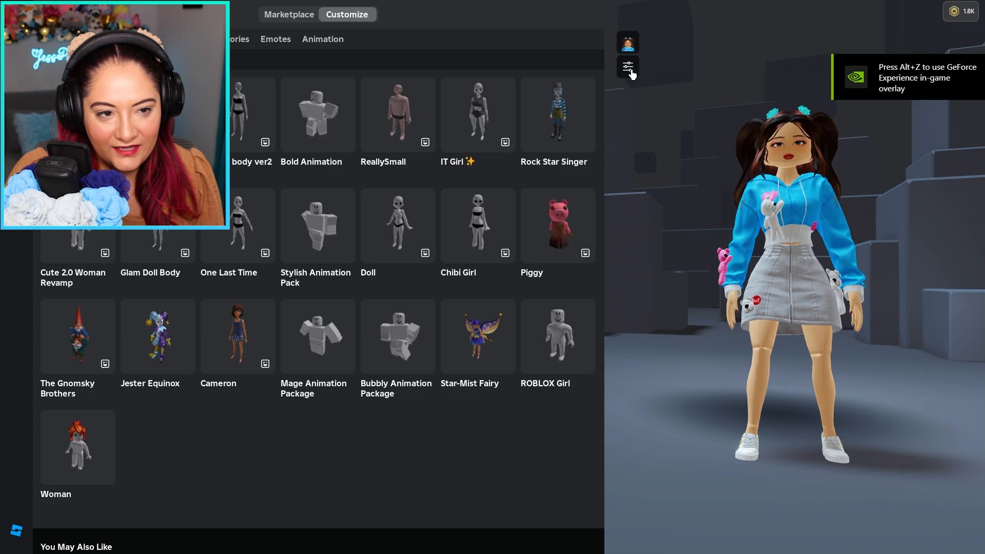
click(626, 67)
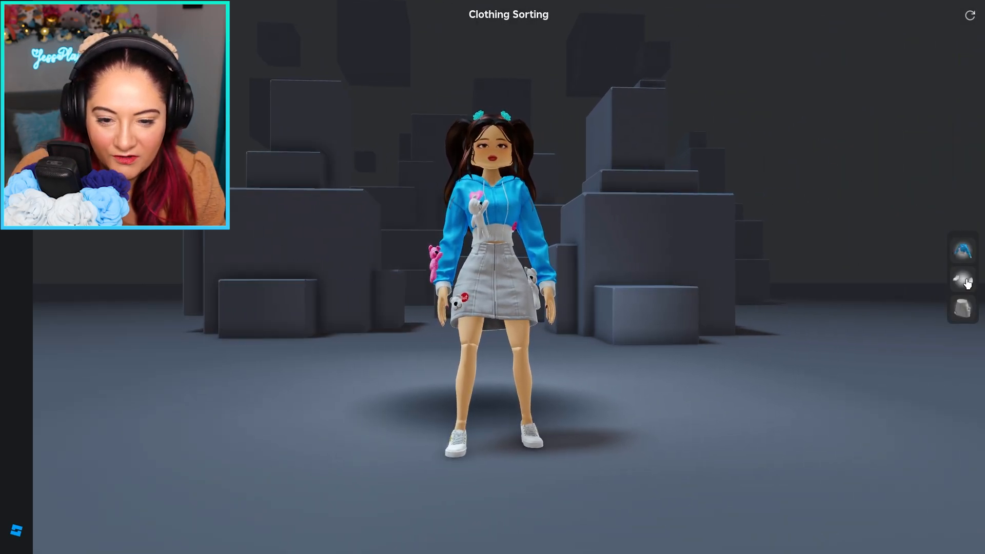
click(962, 279)
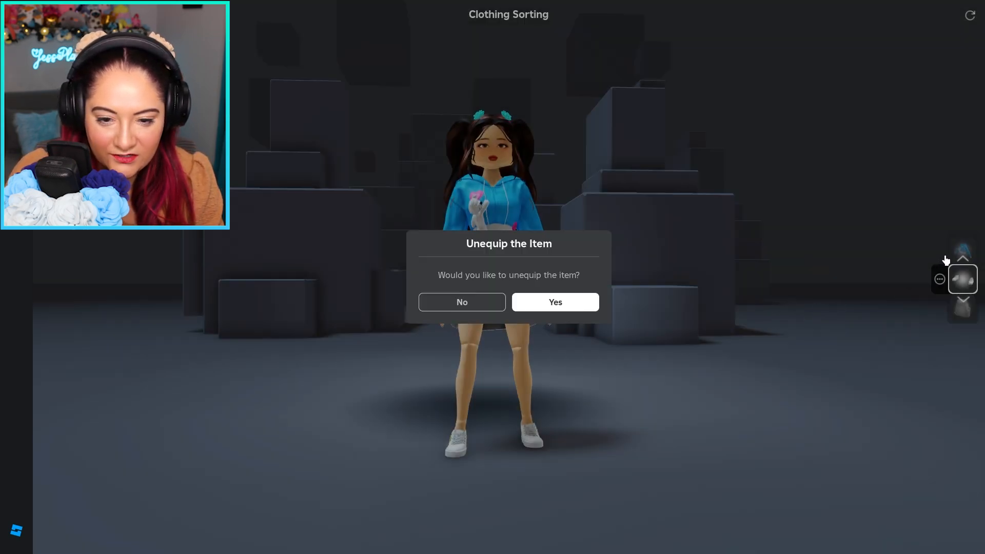
click(554, 302)
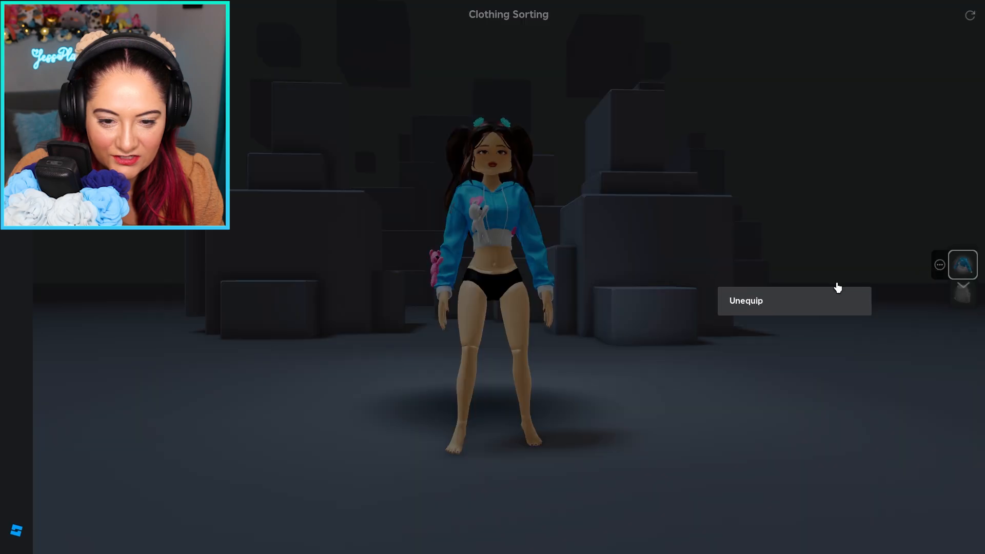
click(794, 300)
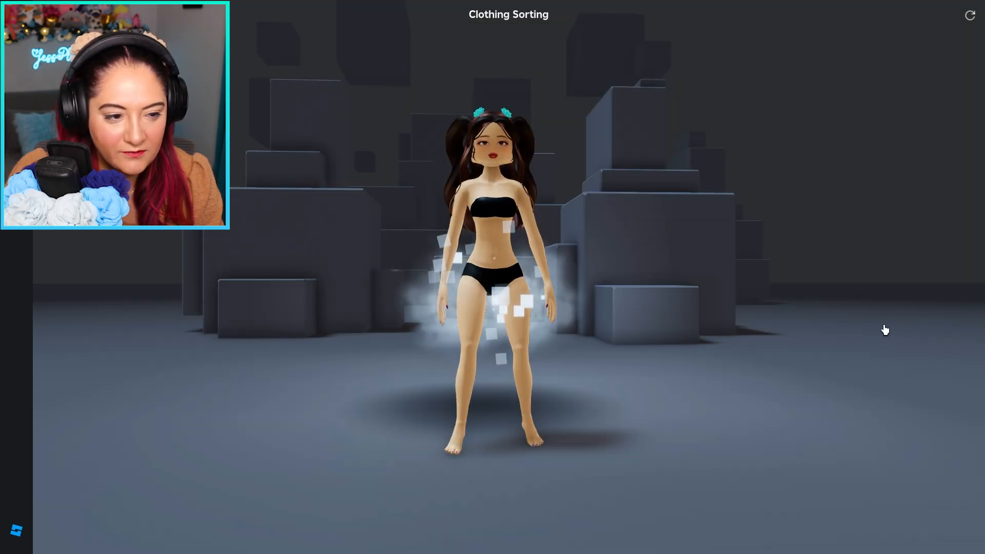
click(347, 14)
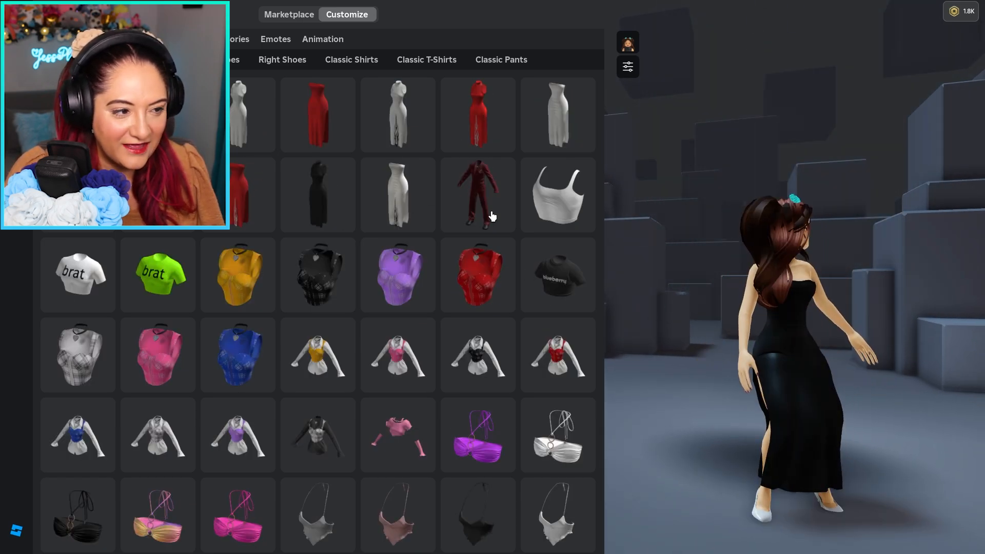
click(251, 114)
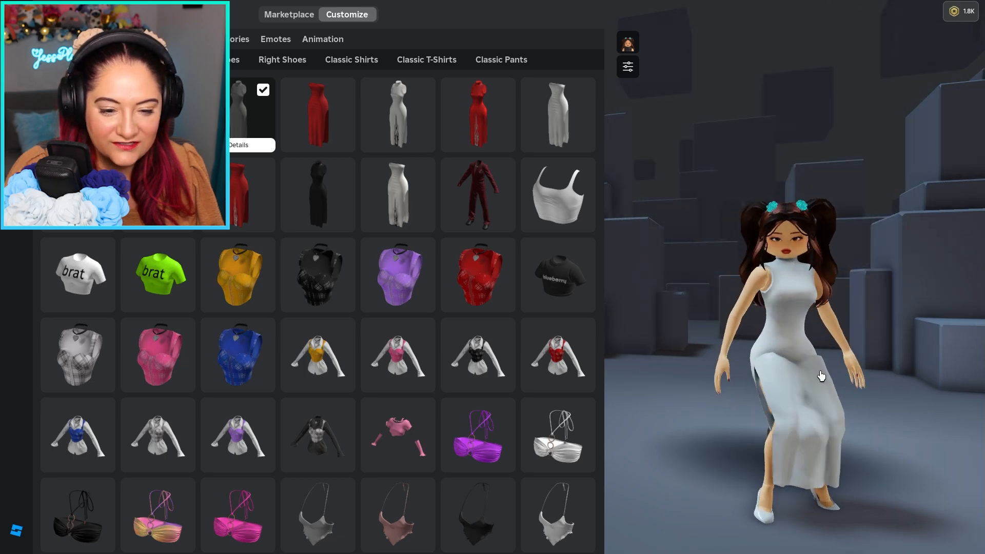
click(318, 115)
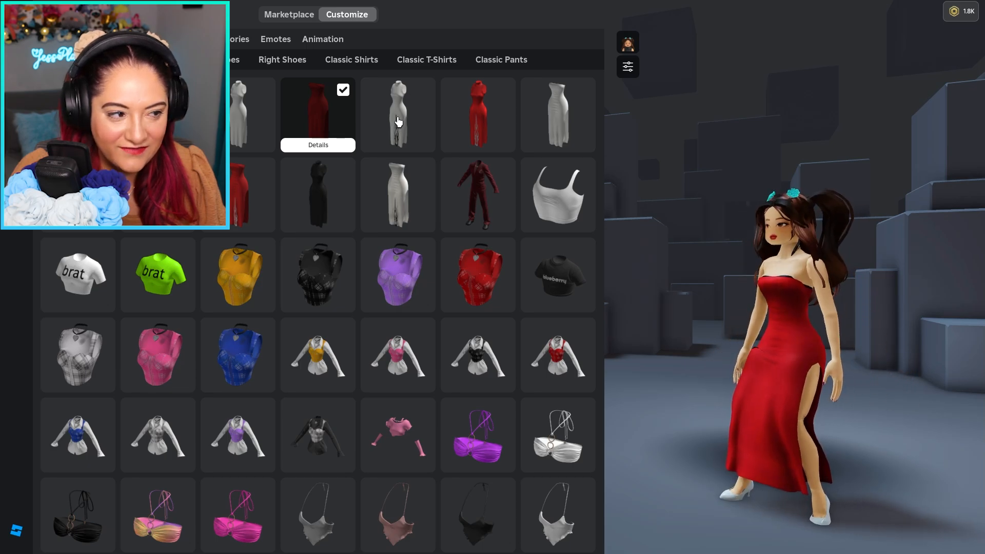
click(398, 115)
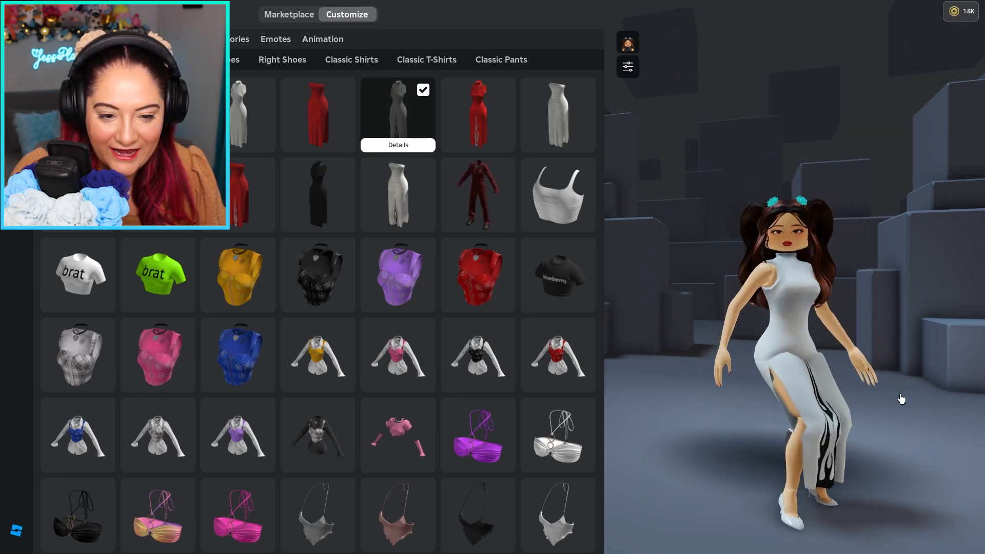
click(477, 115)
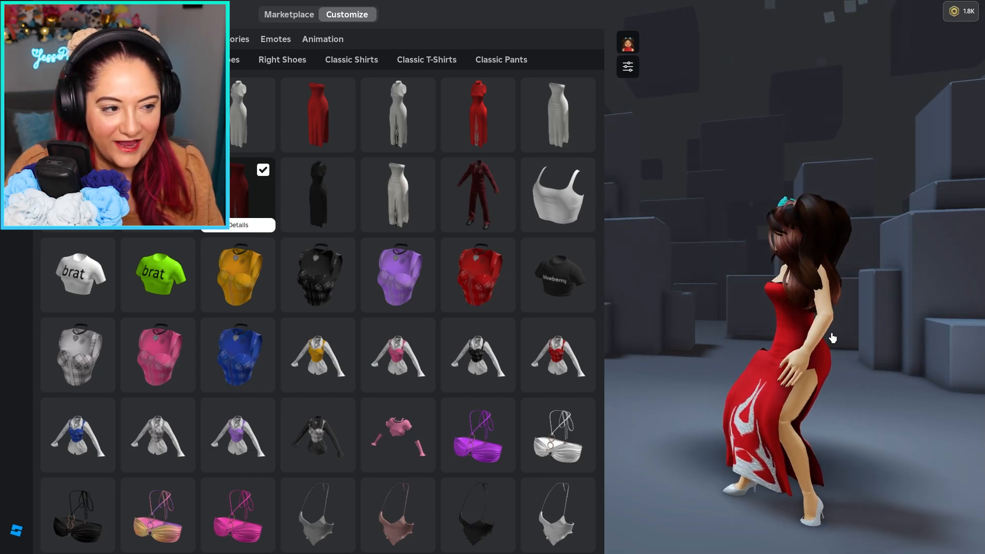
click(318, 195)
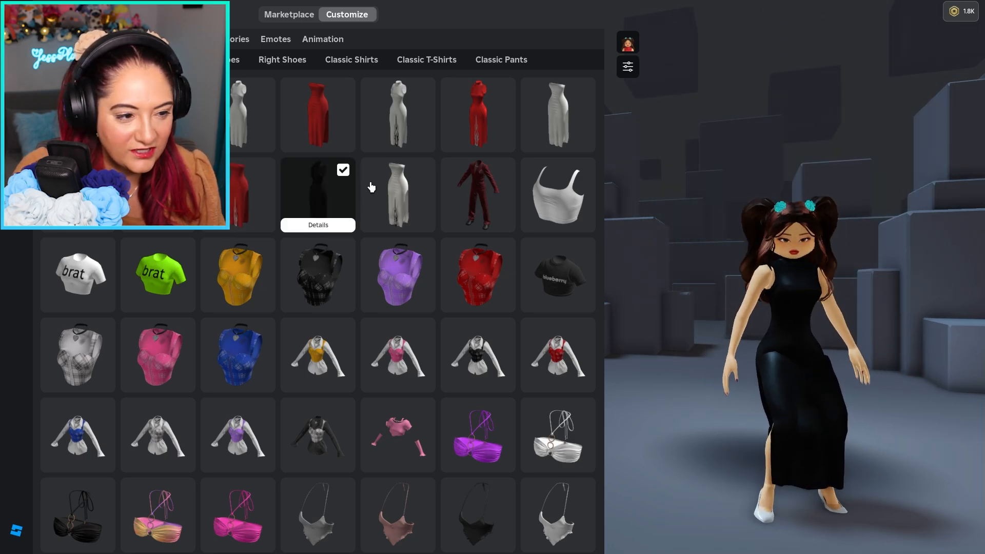
click(397, 195)
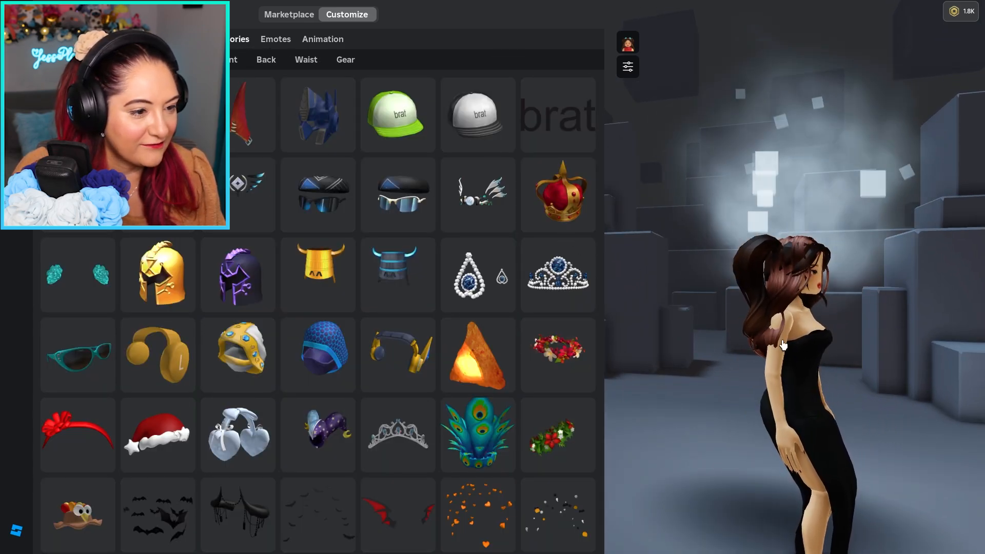
Replace the avatar's teal hair clips with the blue-jewelled silver tiara
click(556, 275)
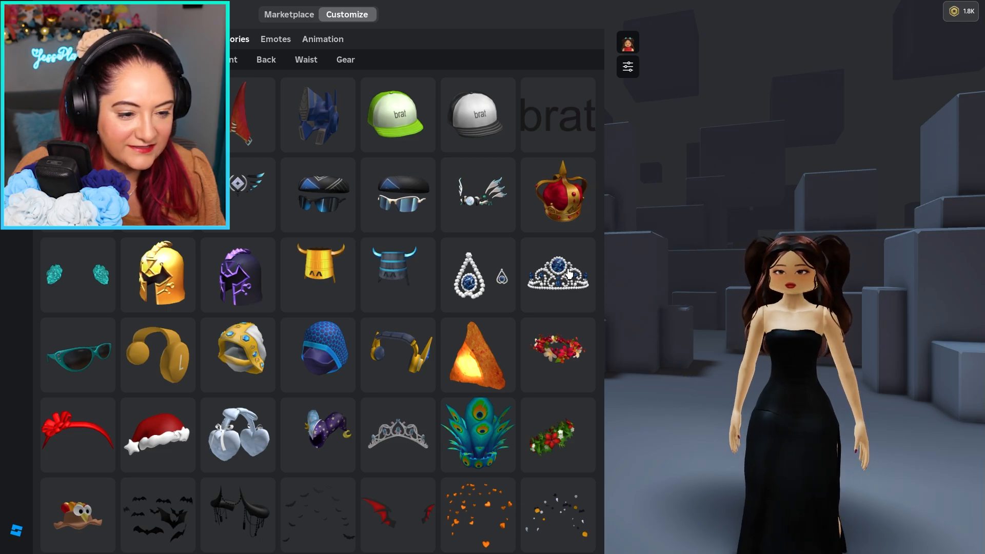
click(556, 275)
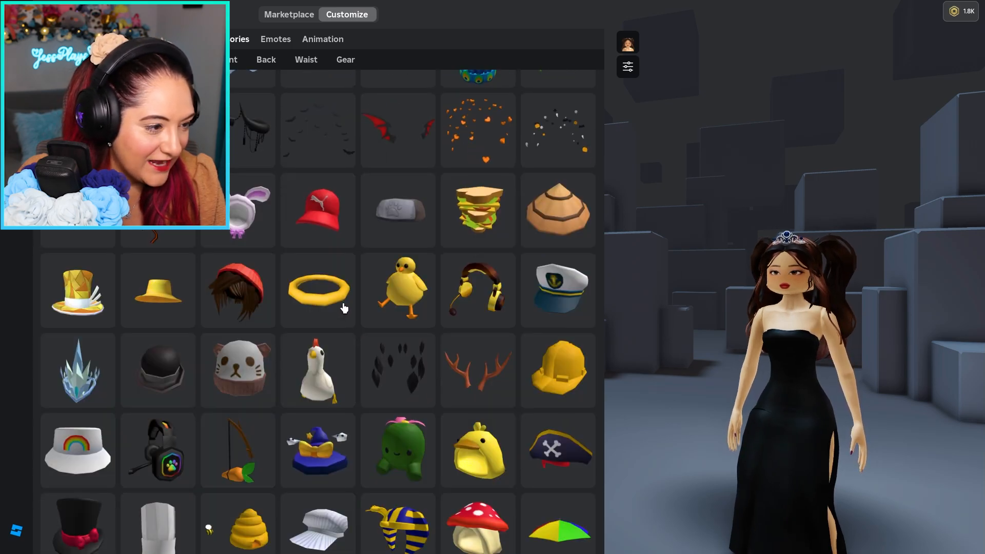
scroll(down, 3)
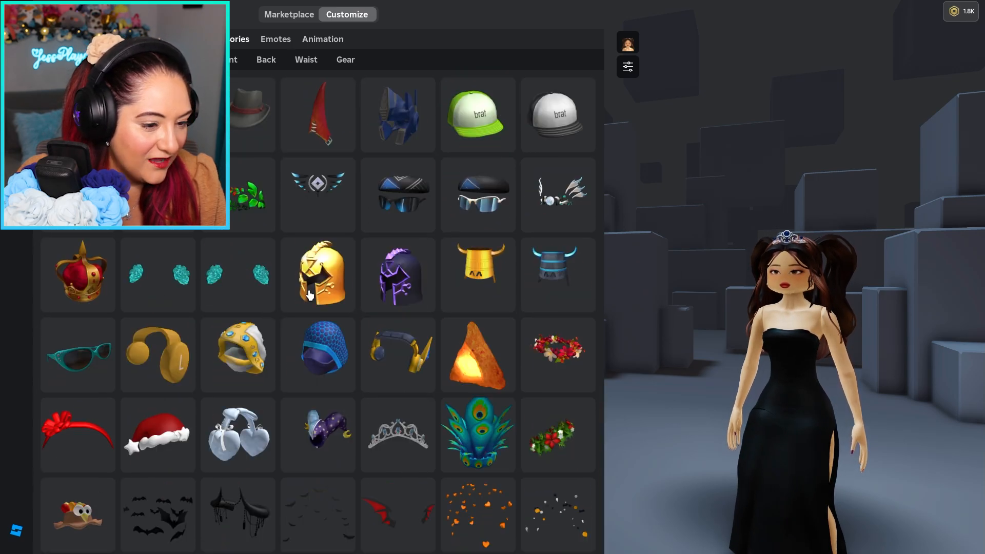
mouse_move(261, 174)
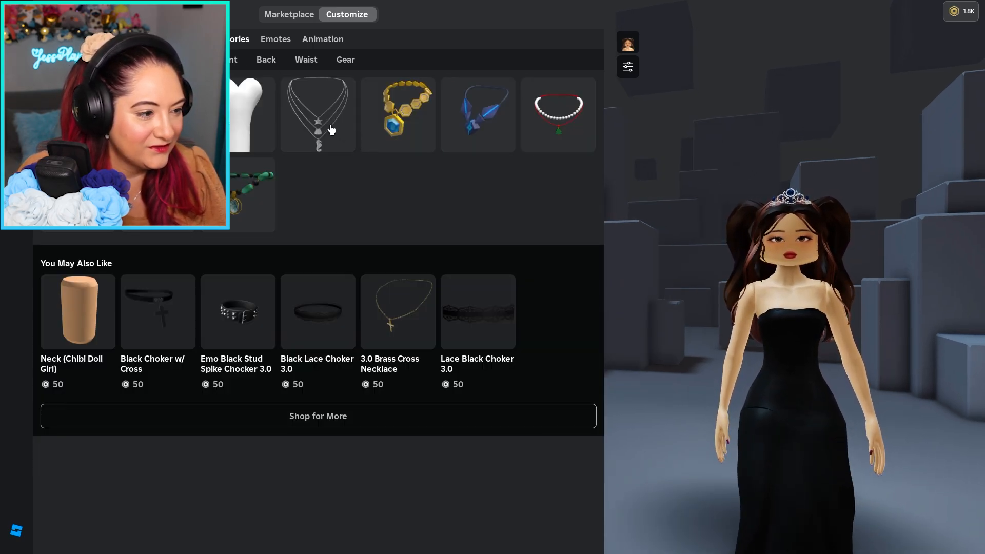
Search the avatar items by typing 'Re' into the search box
click(318, 114)
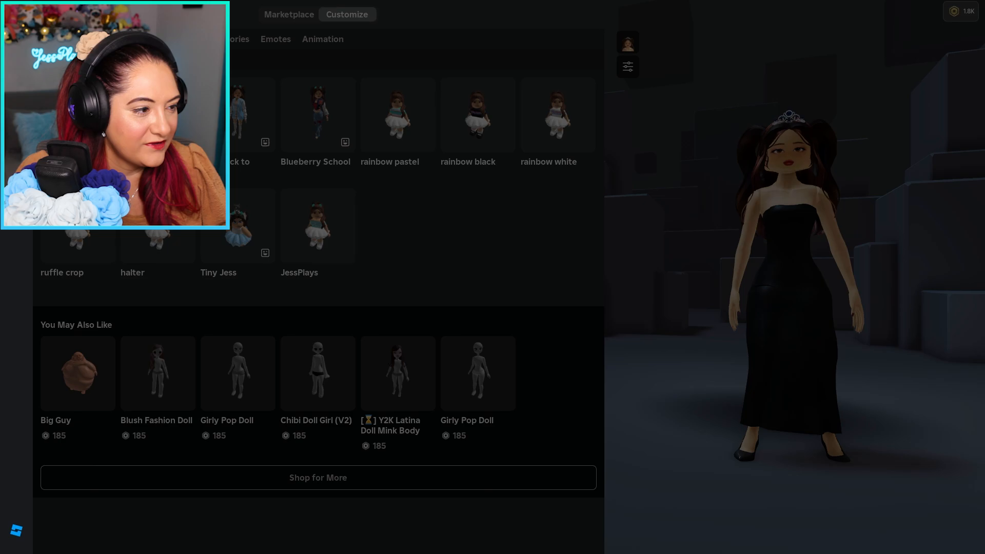
text(Re)
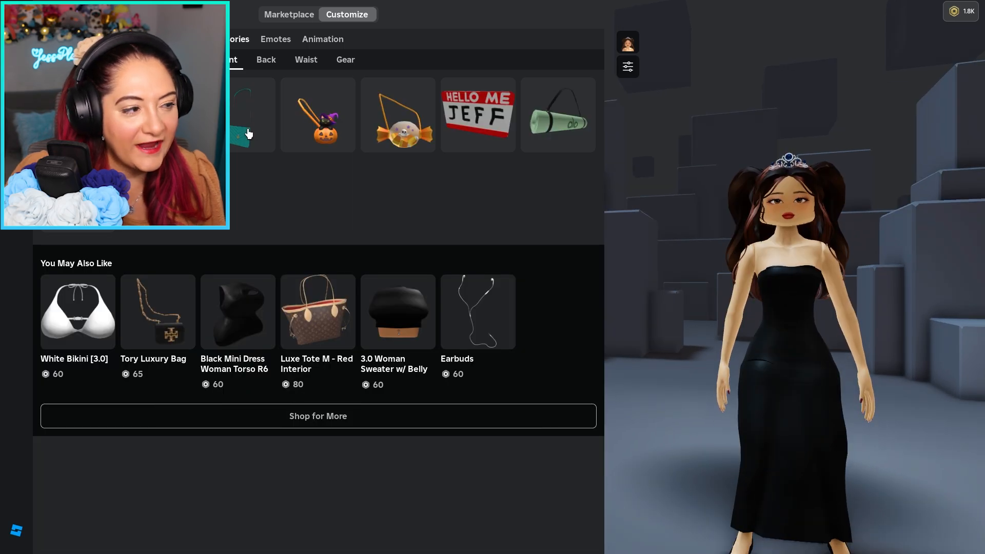
Open and close the Halloween Candy Bag details, then bring up the open windows
click(242, 115)
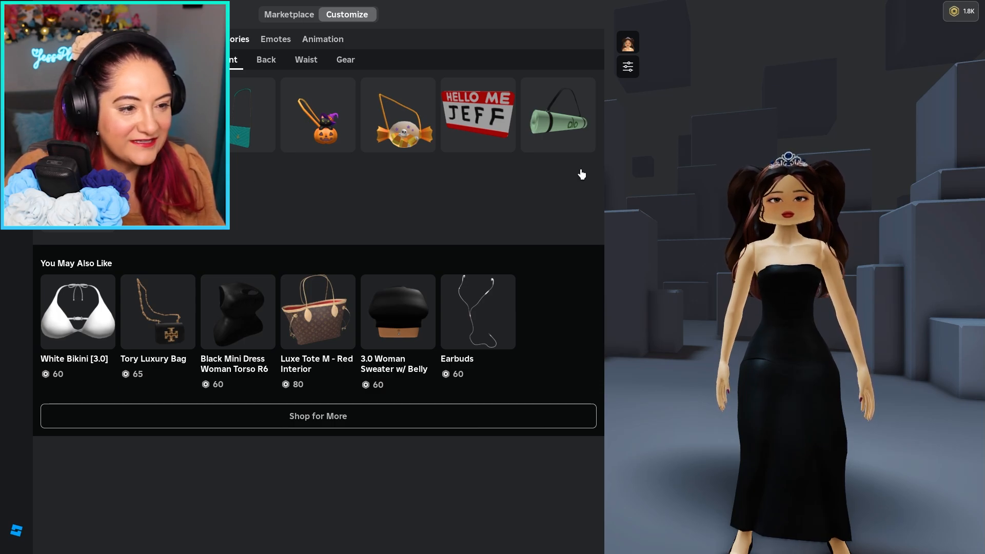
click(398, 115)
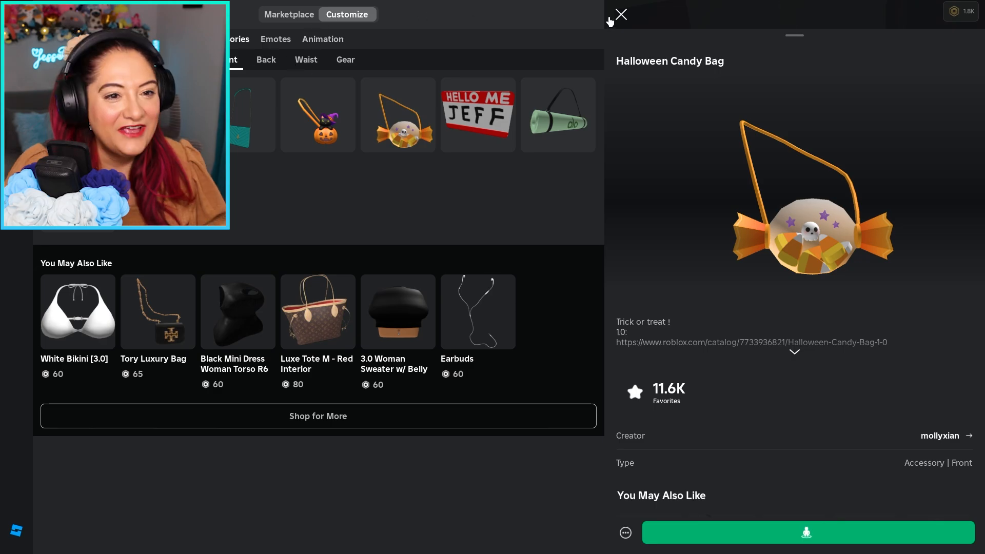
click(16, 541)
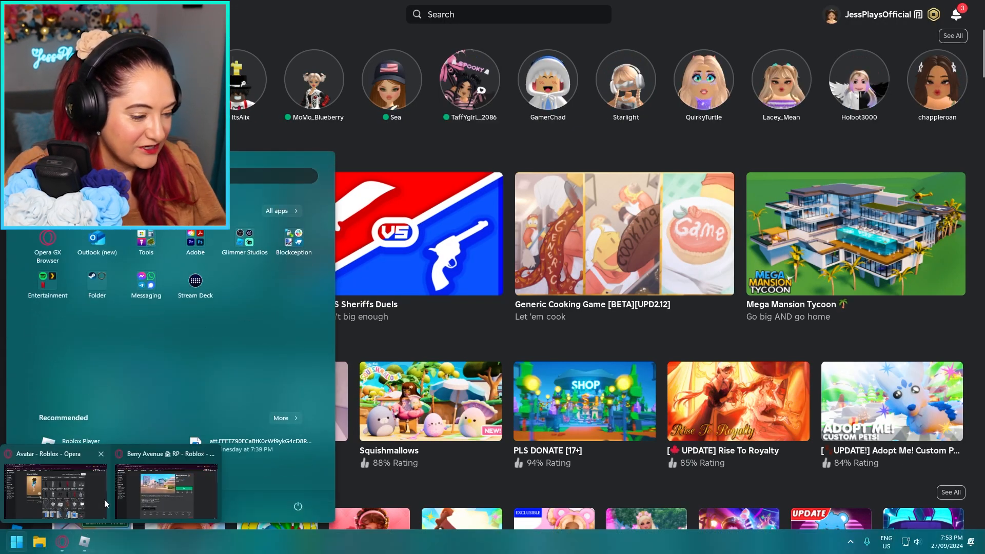
Switch to the Berry Avenue RP page and launch the game with Play
click(165, 489)
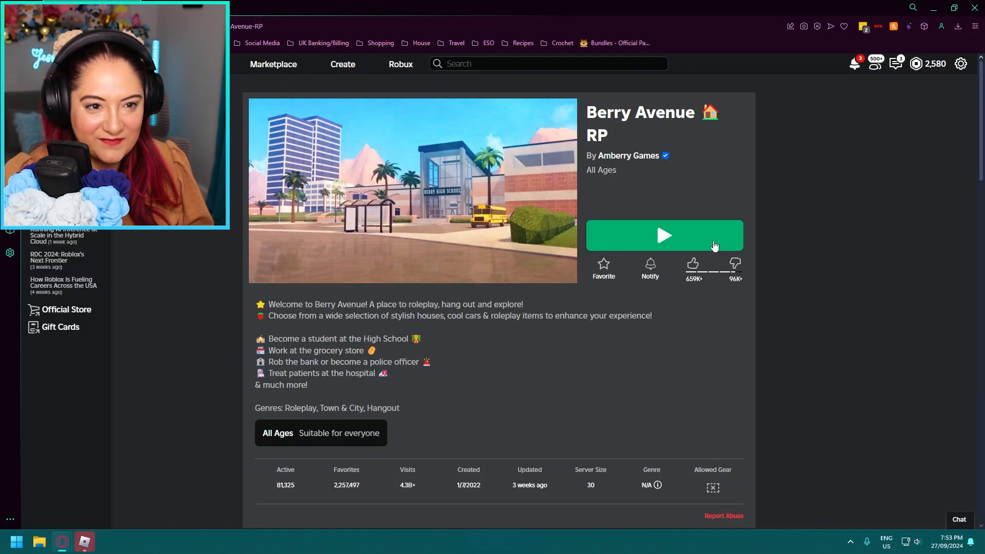
click(663, 235)
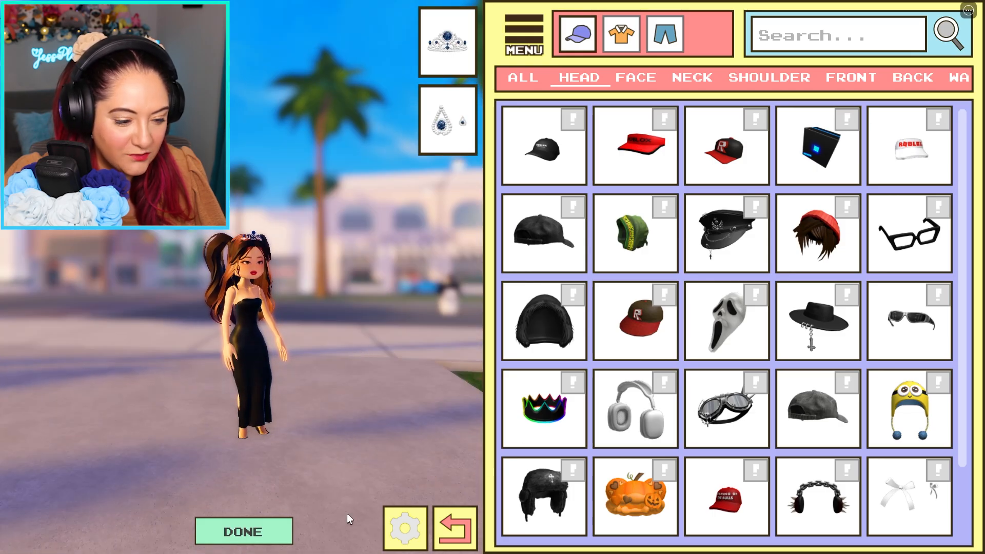
Finish the avatar editor and drive onto the Berry Avenue road
click(244, 531)
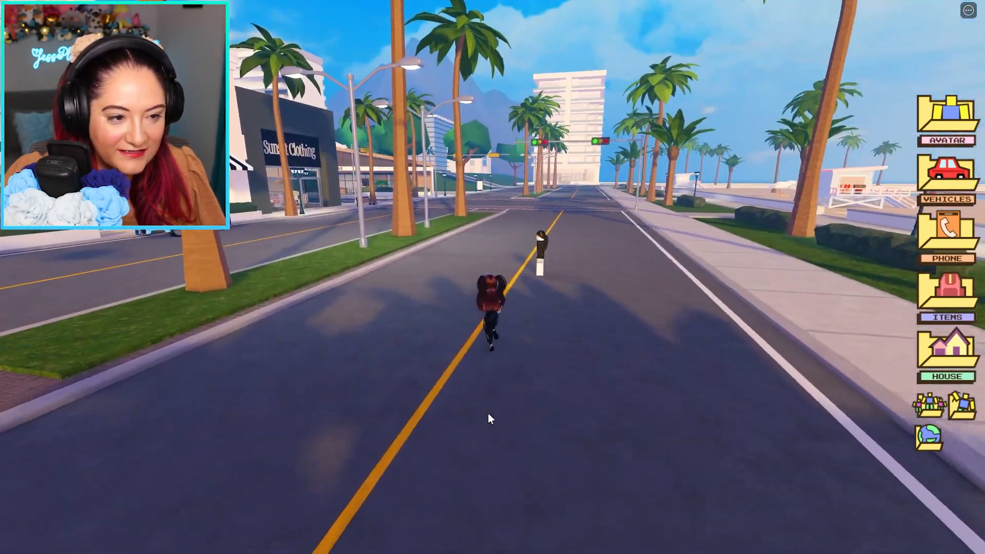
key(w)
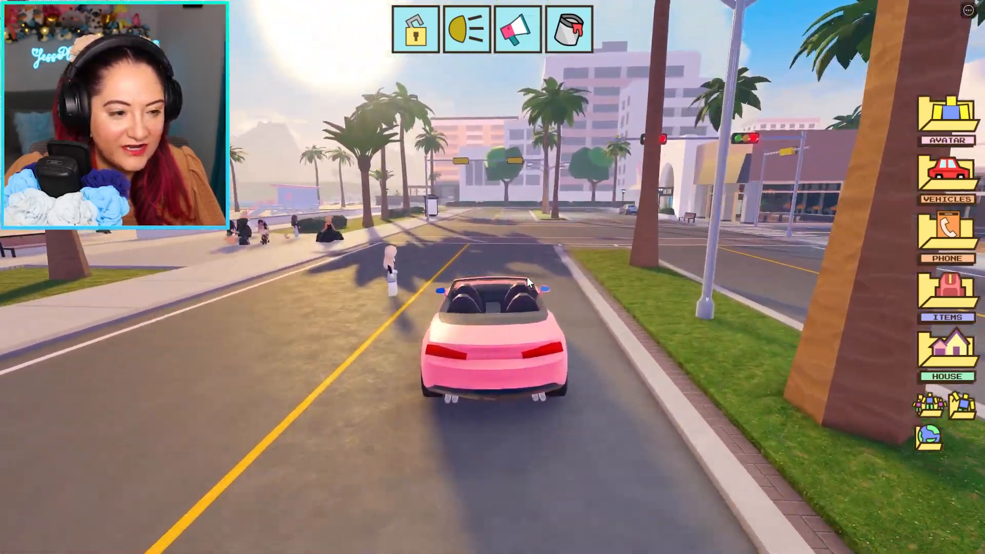
Walk up the steps into the seaside restaurant to the burger and hot dog counter
key(w)
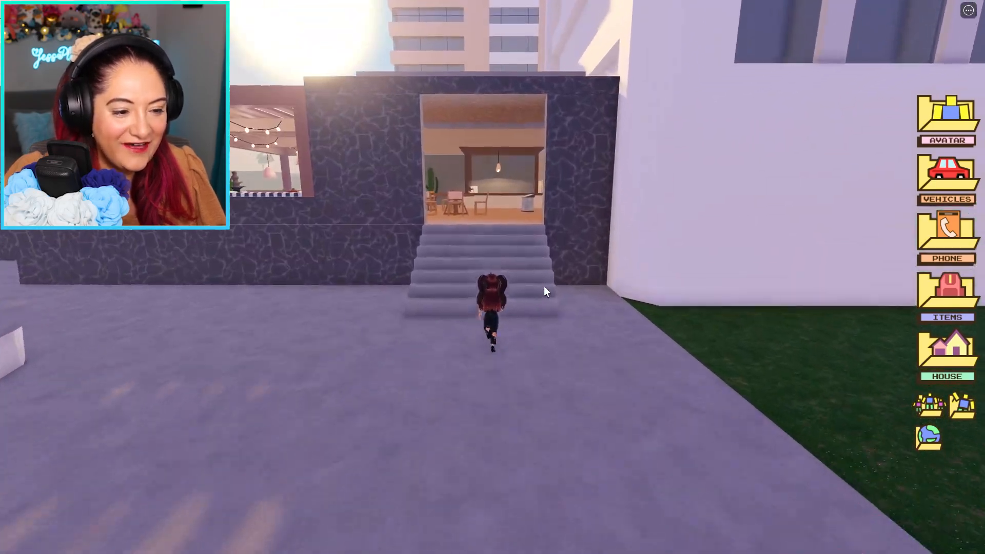
key(w)
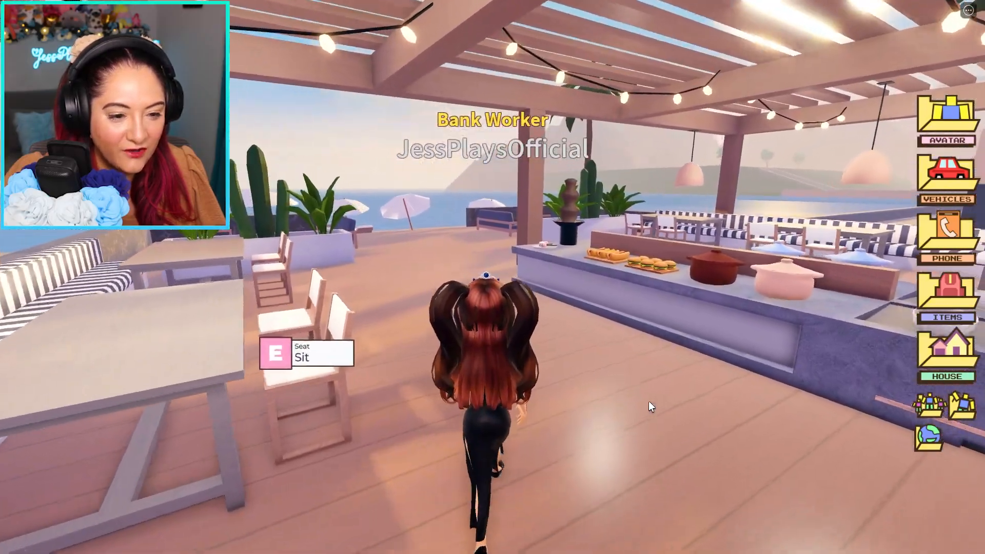
key(w)
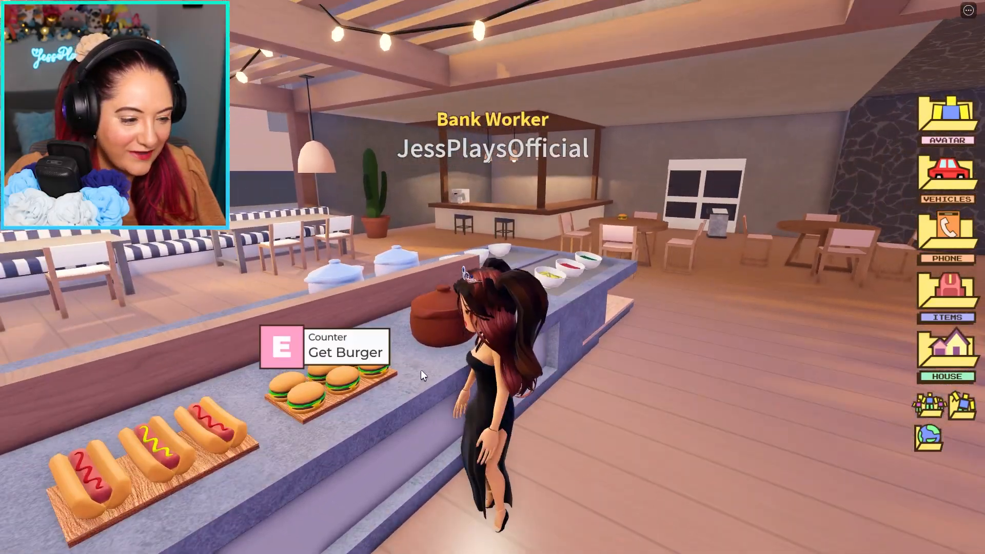